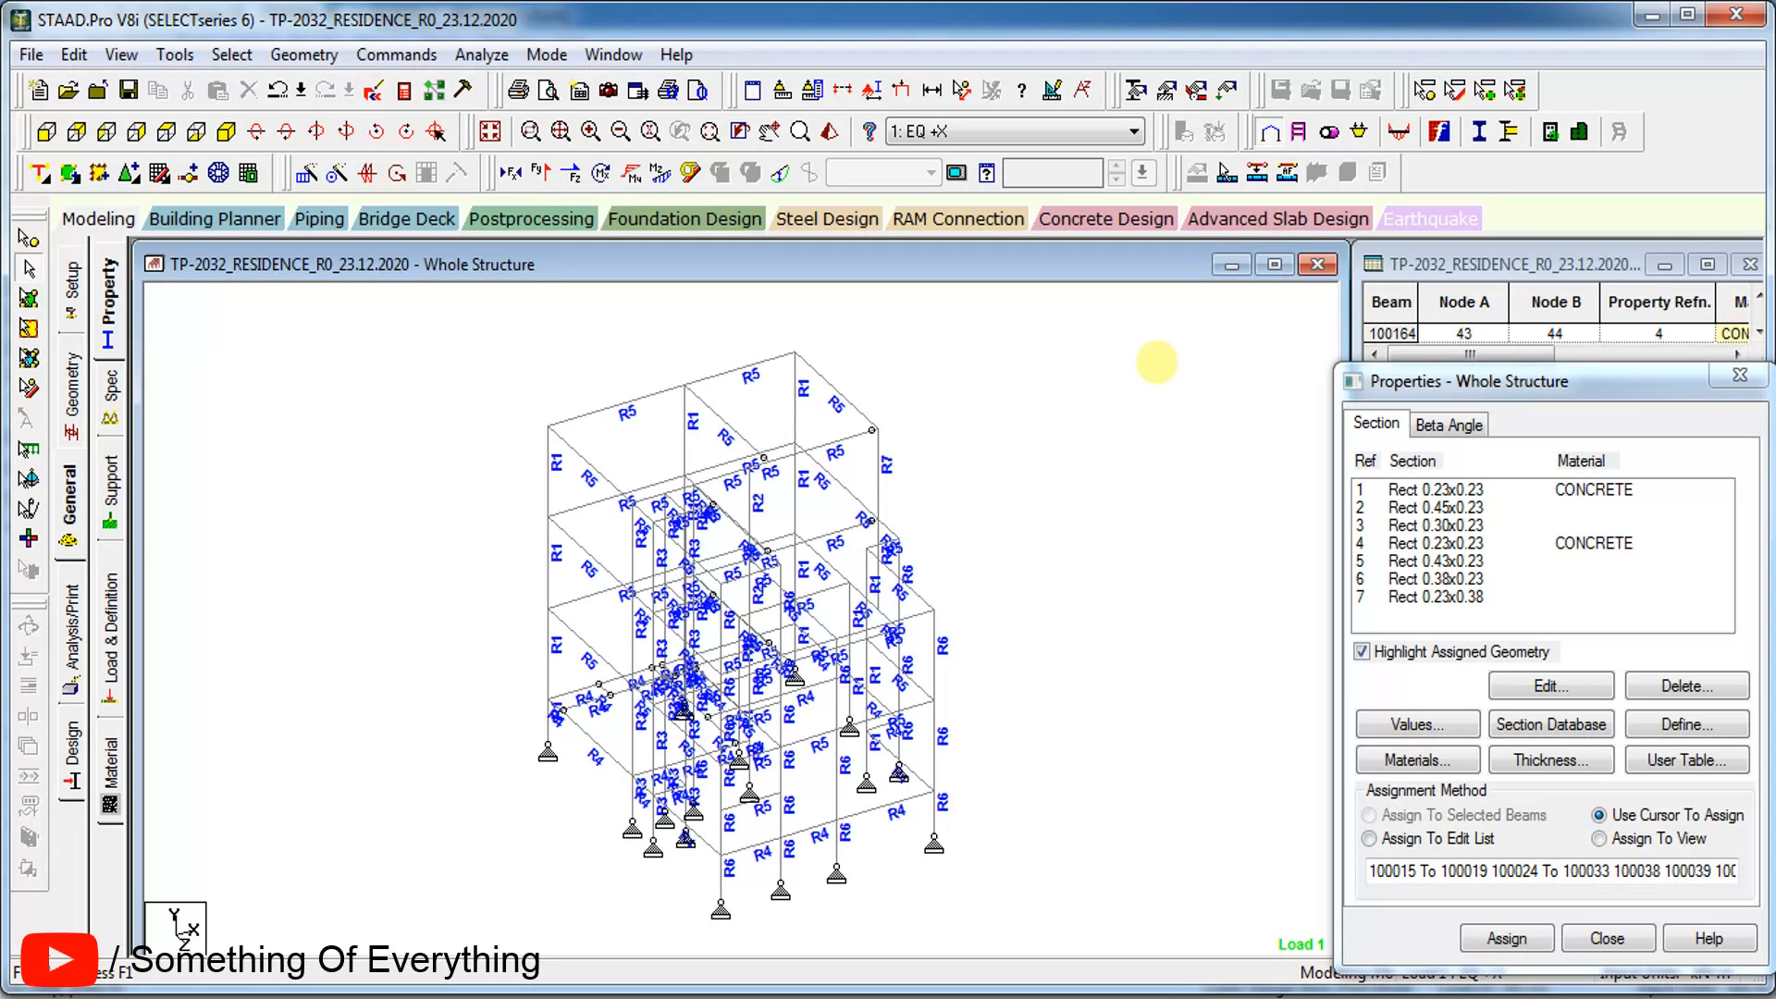
mouse_move(503, 407)
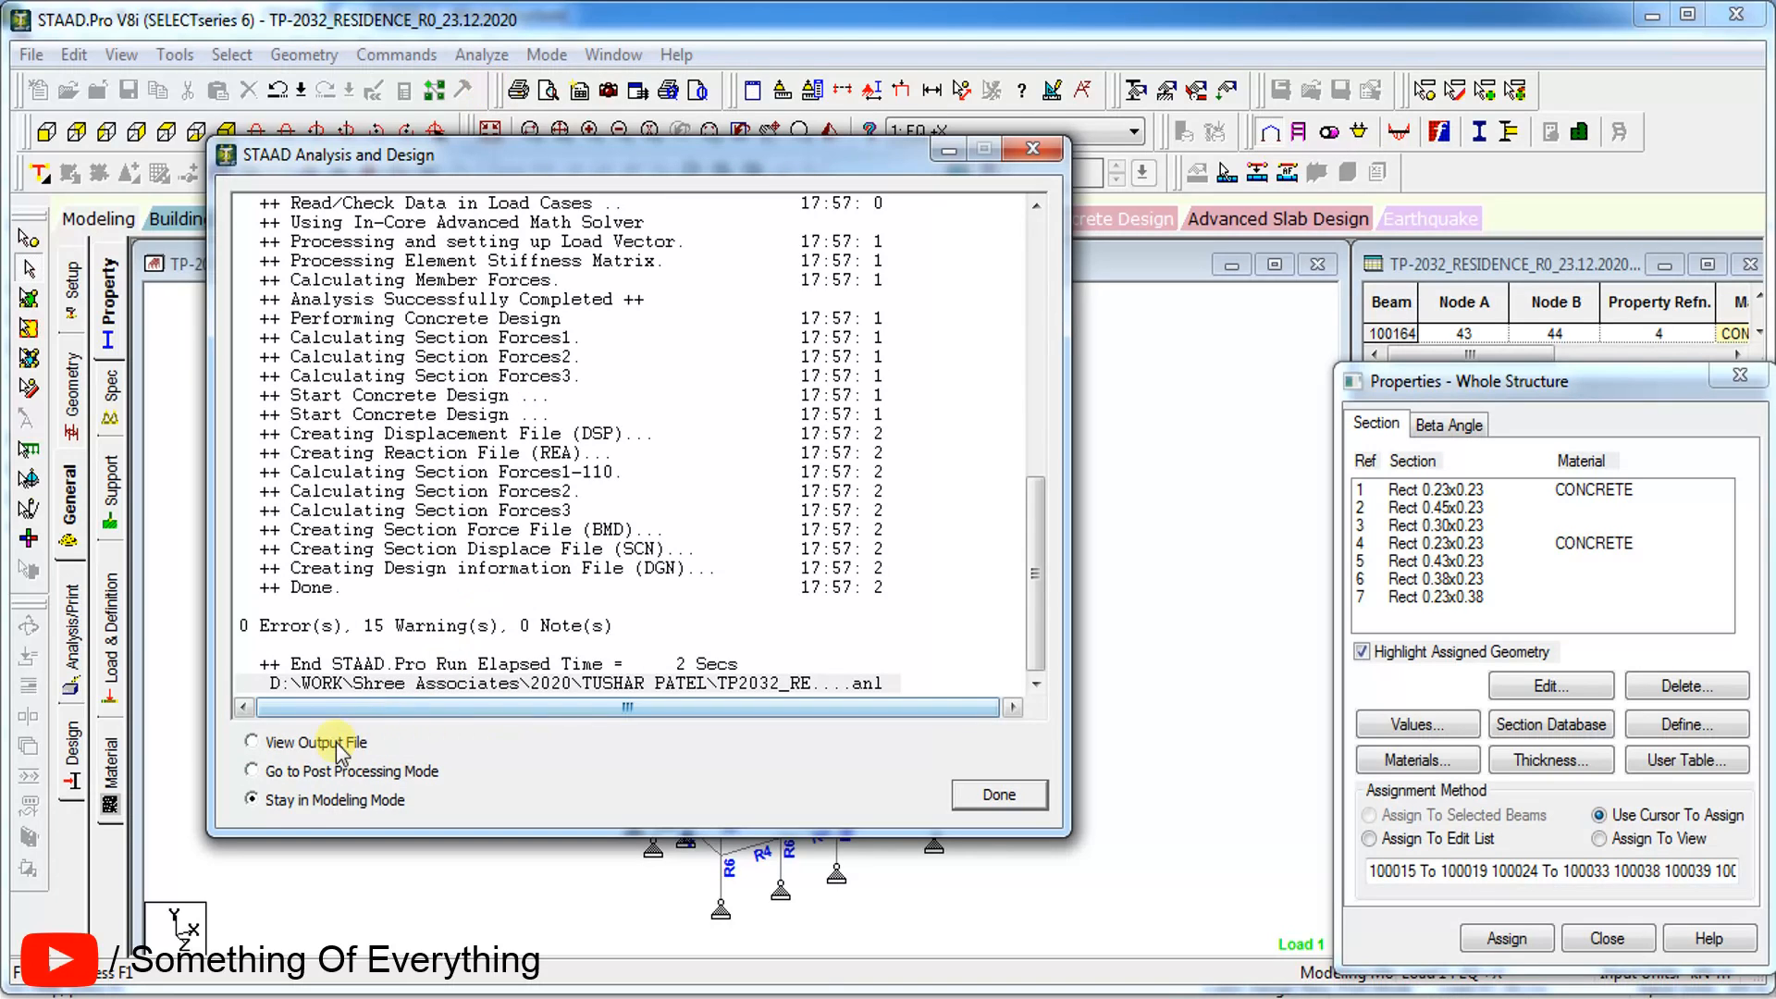
Step: View the analysis output report and its warnings, such as Column No. 2 inadequate
left_click(997, 793)
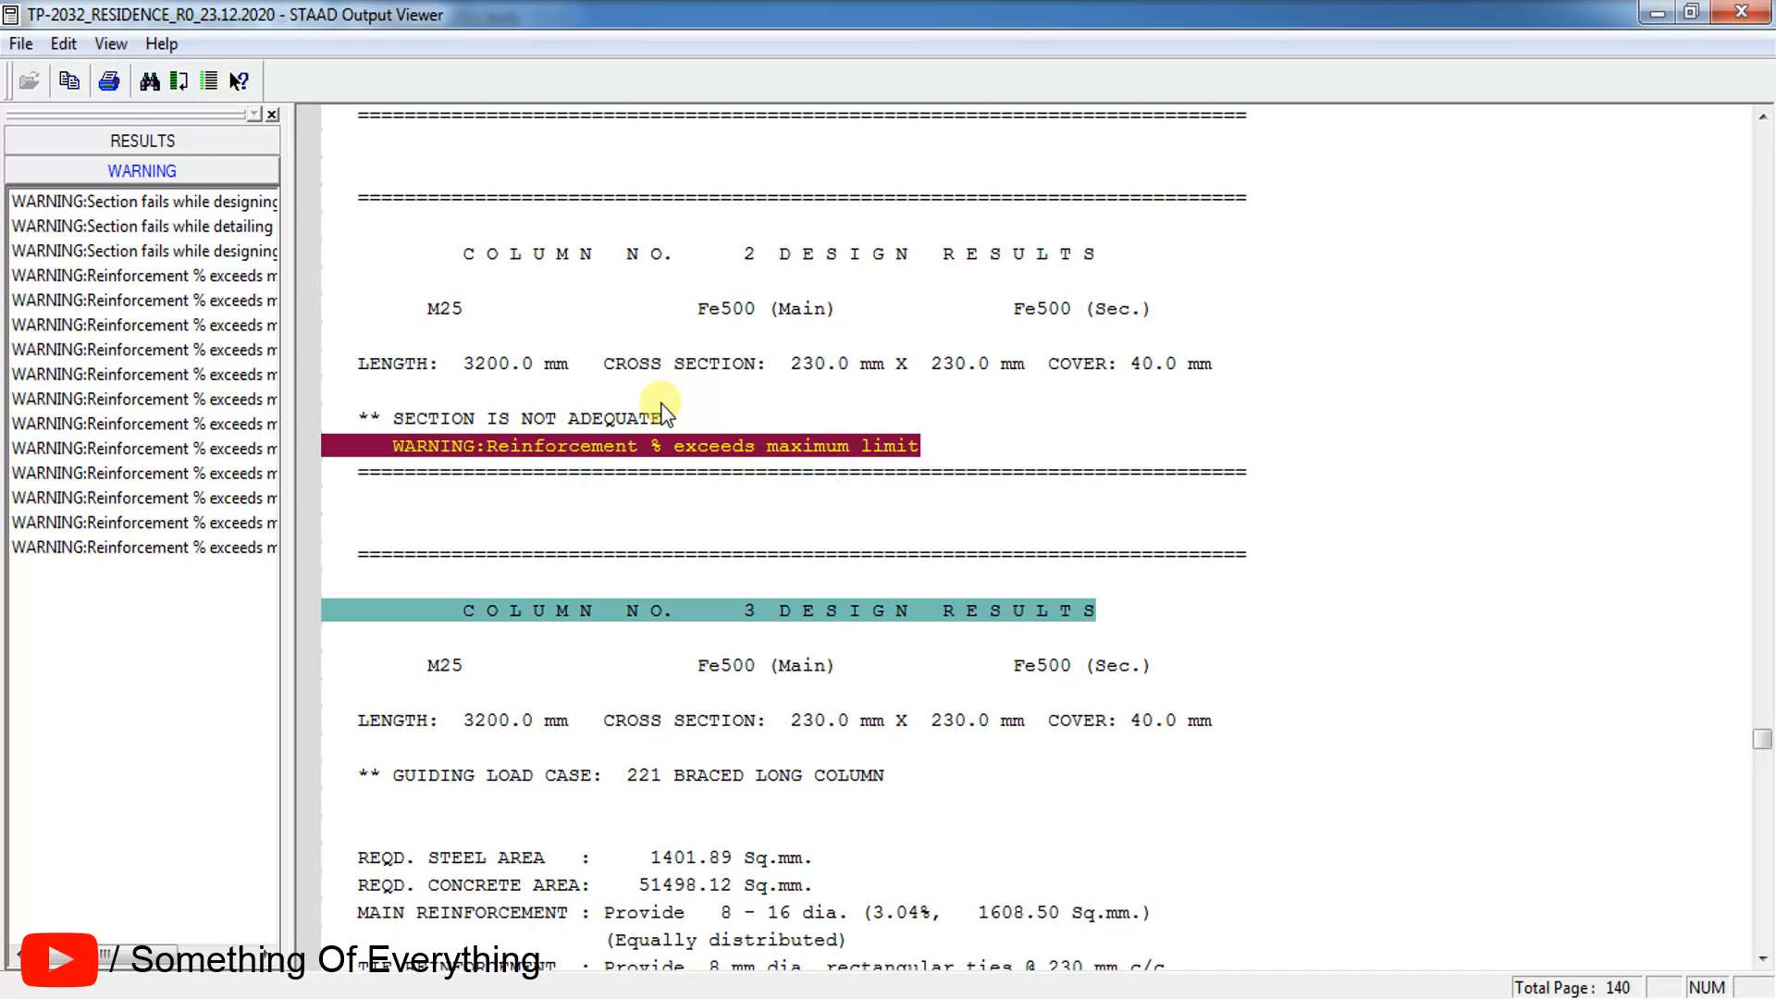
mouse_move(1387, 135)
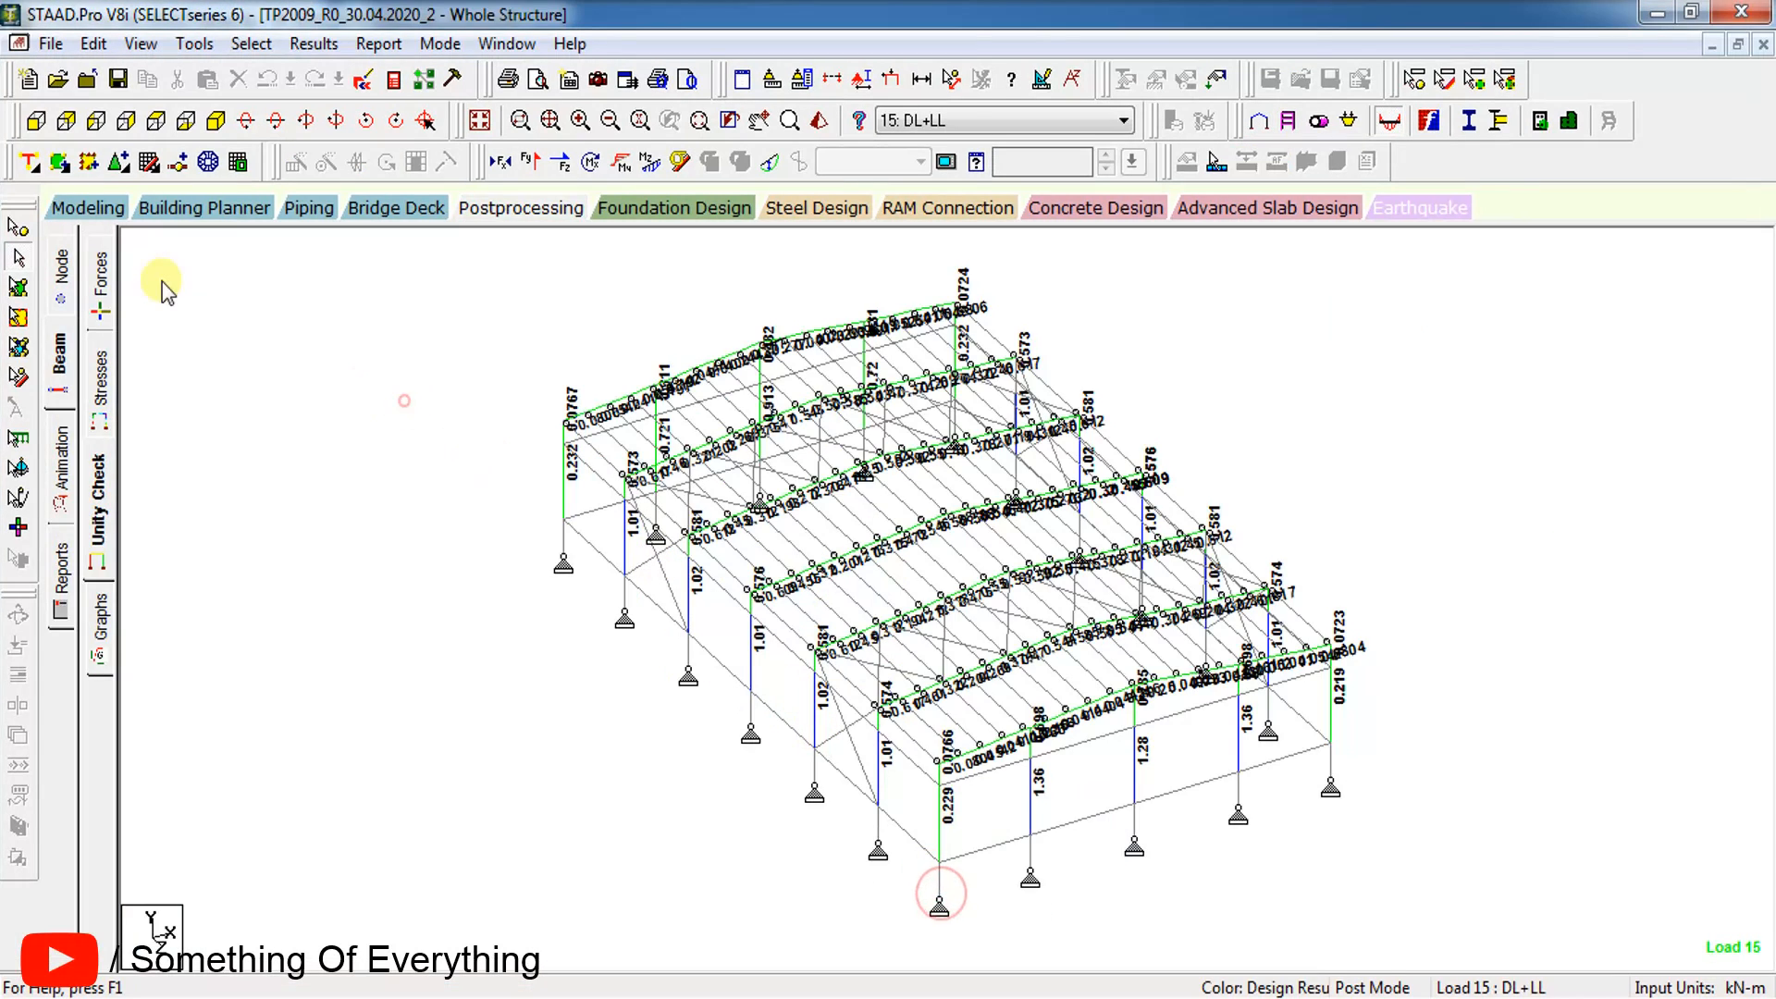
Step: Return the TP2009 steel shed model to modeling mode
left_click(87, 207)
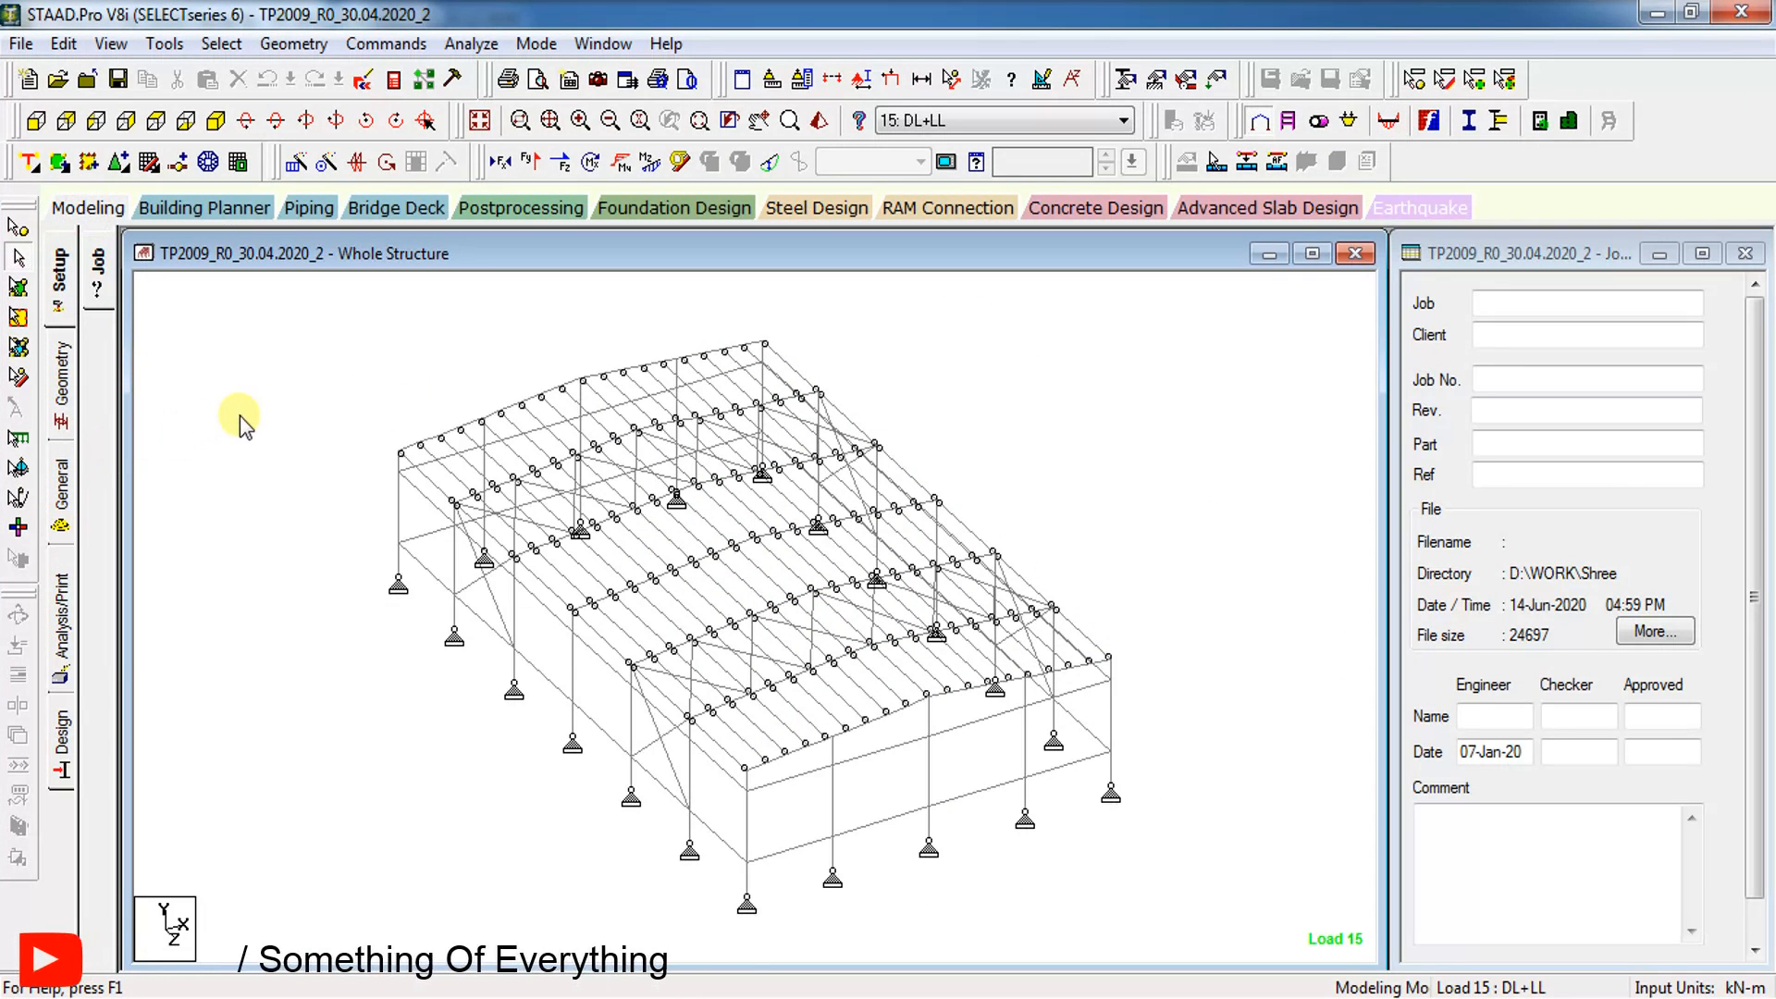
mouse_move(233, 399)
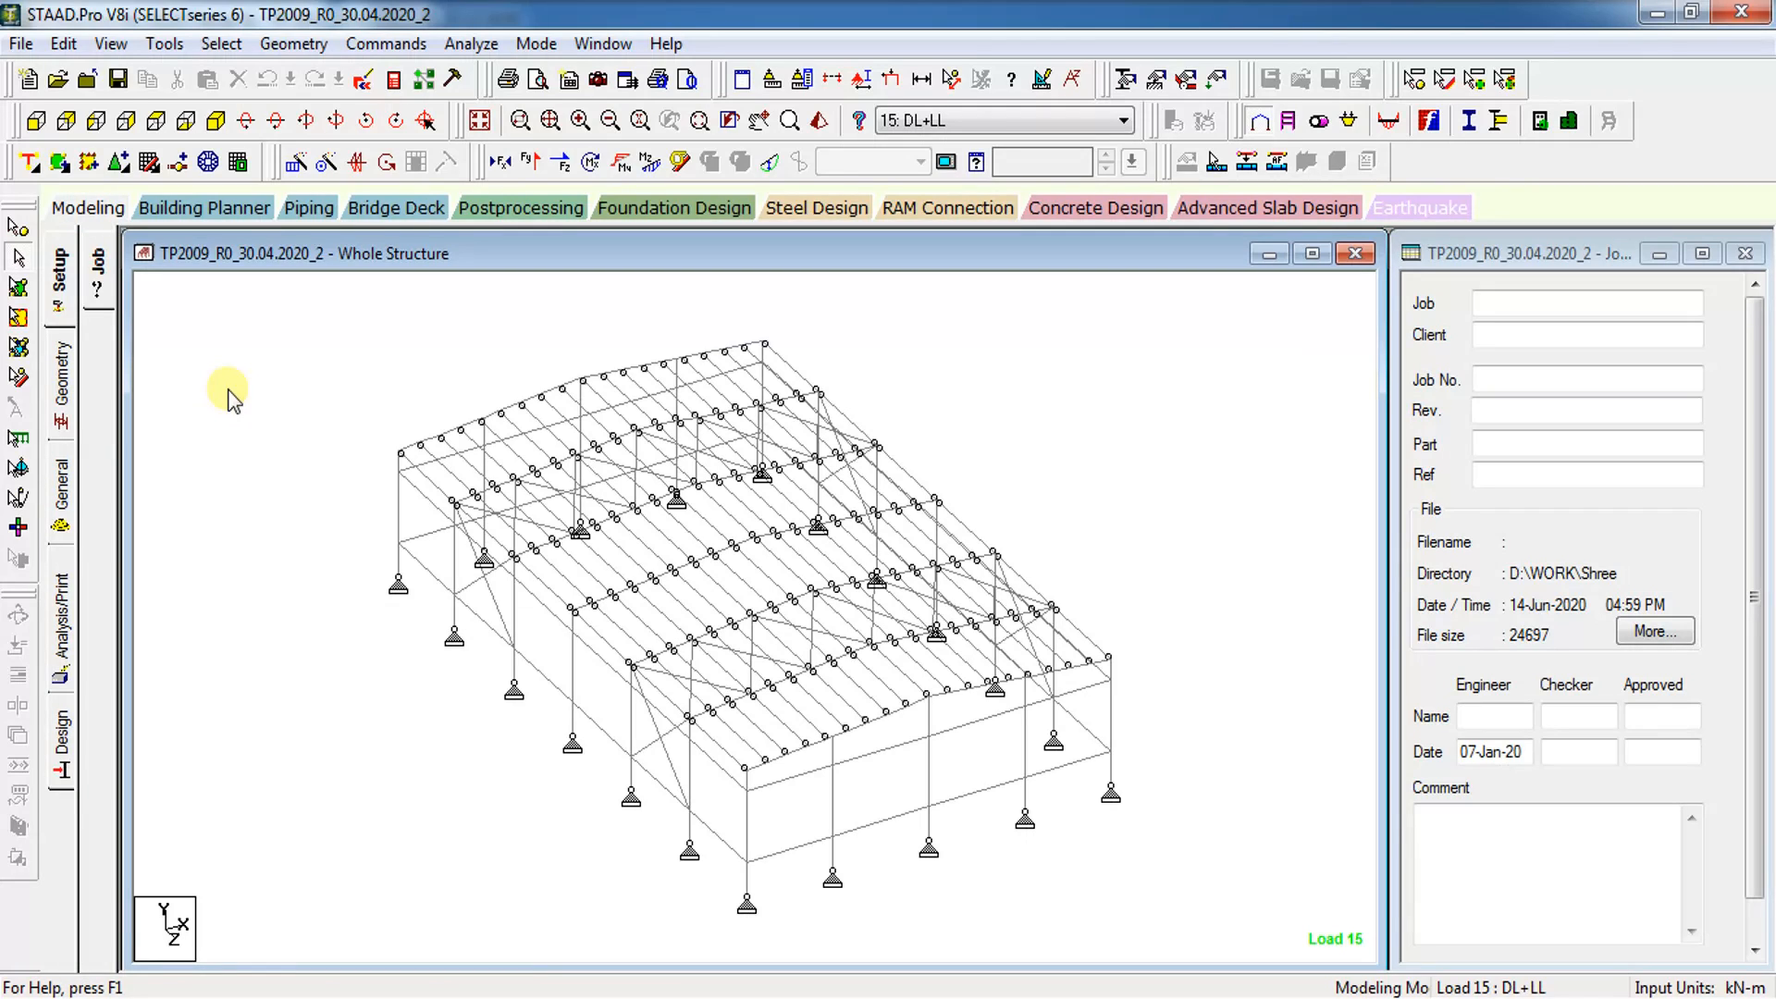
mouse_move(411, 315)
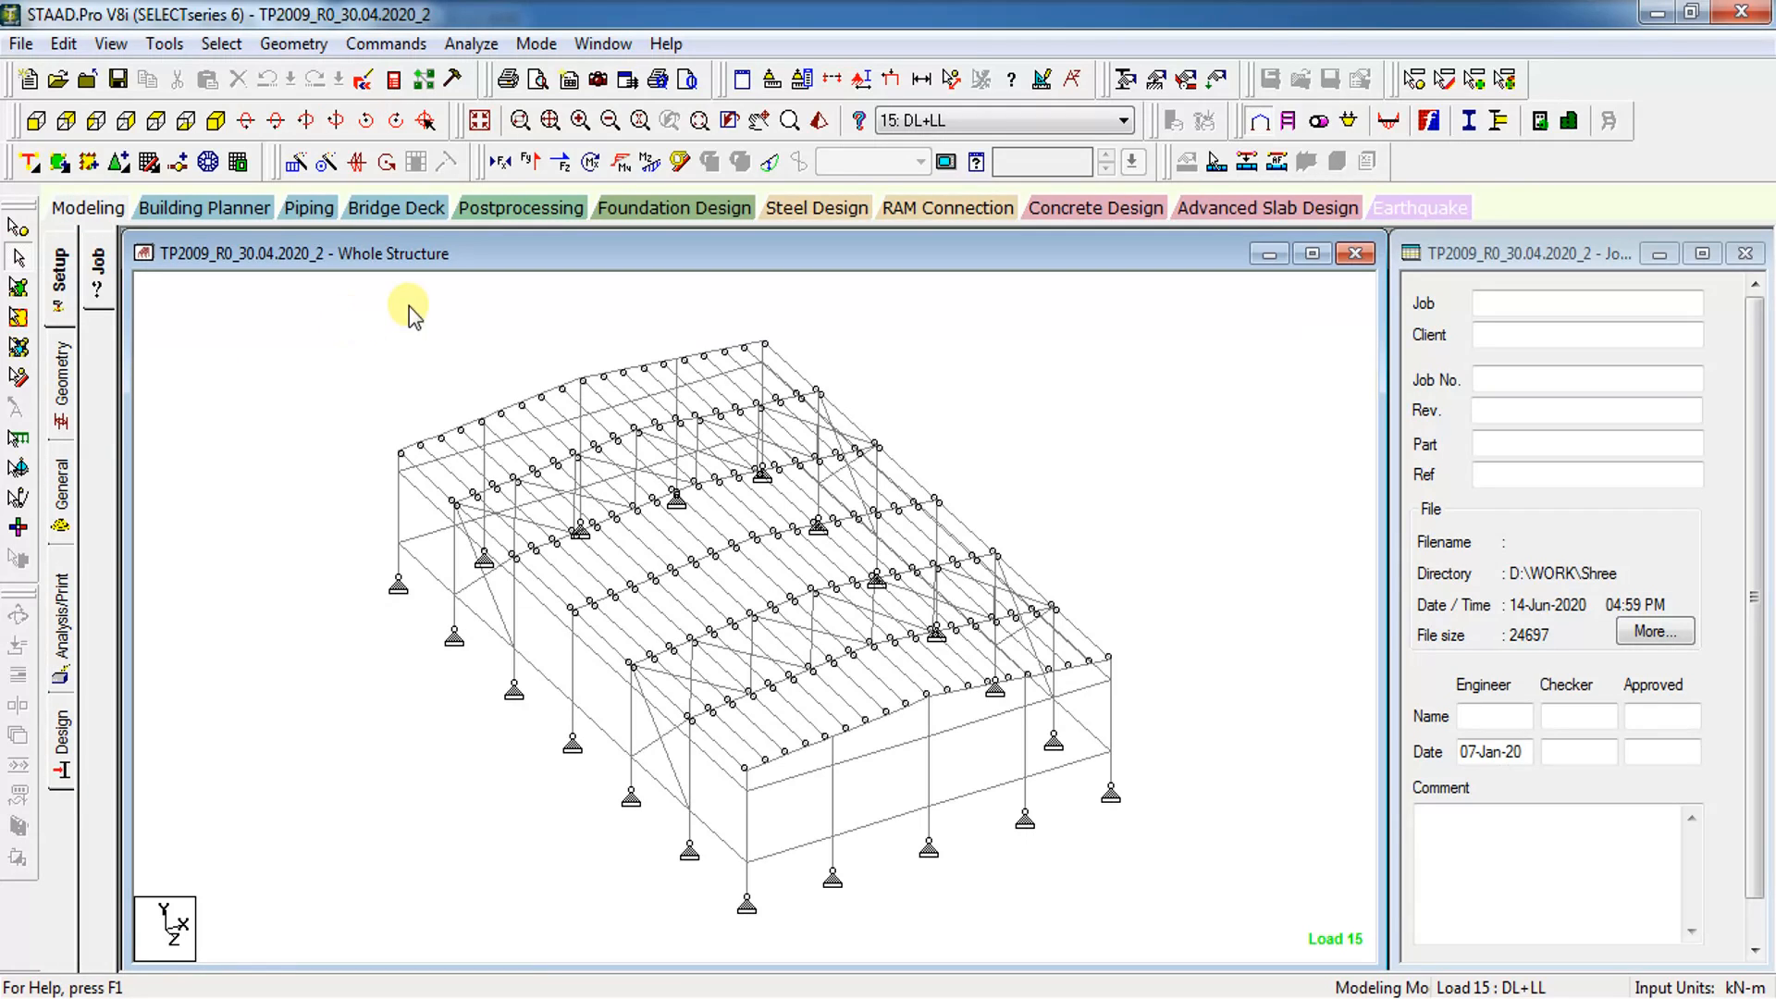
Step: Show Beam Unity Check ratios and the Design Results table in Postprocessing
left_click(520, 207)
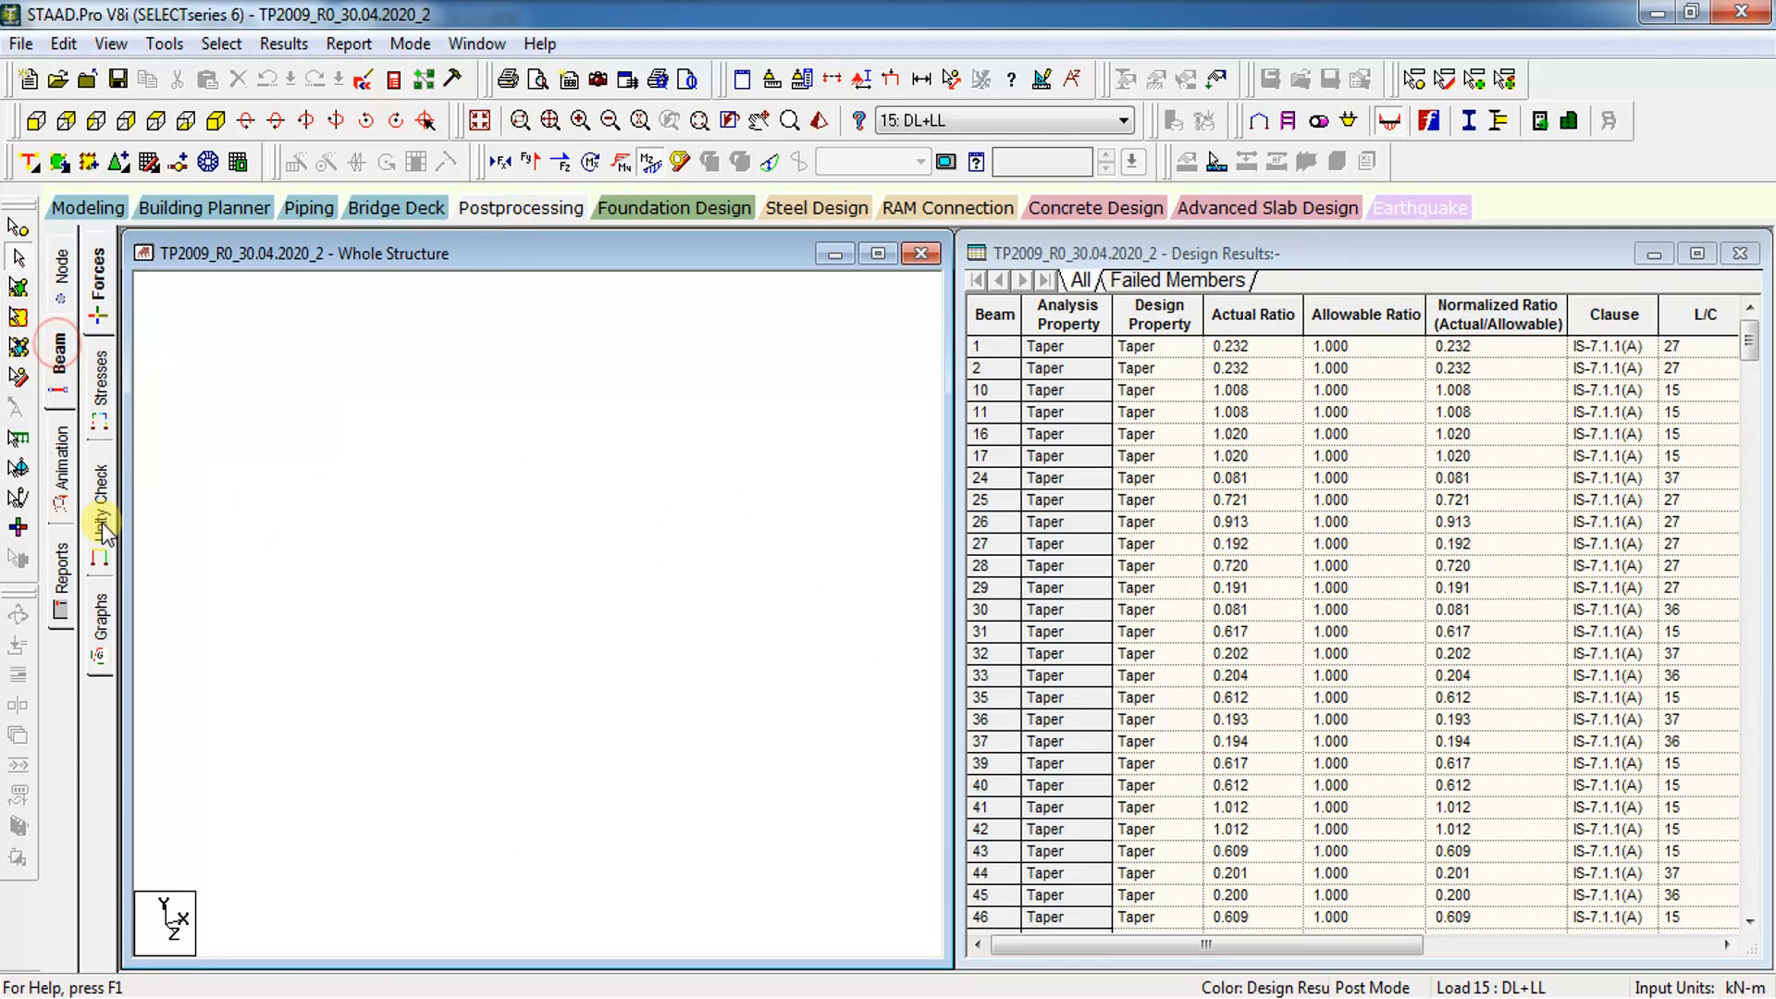
left_click(99, 481)
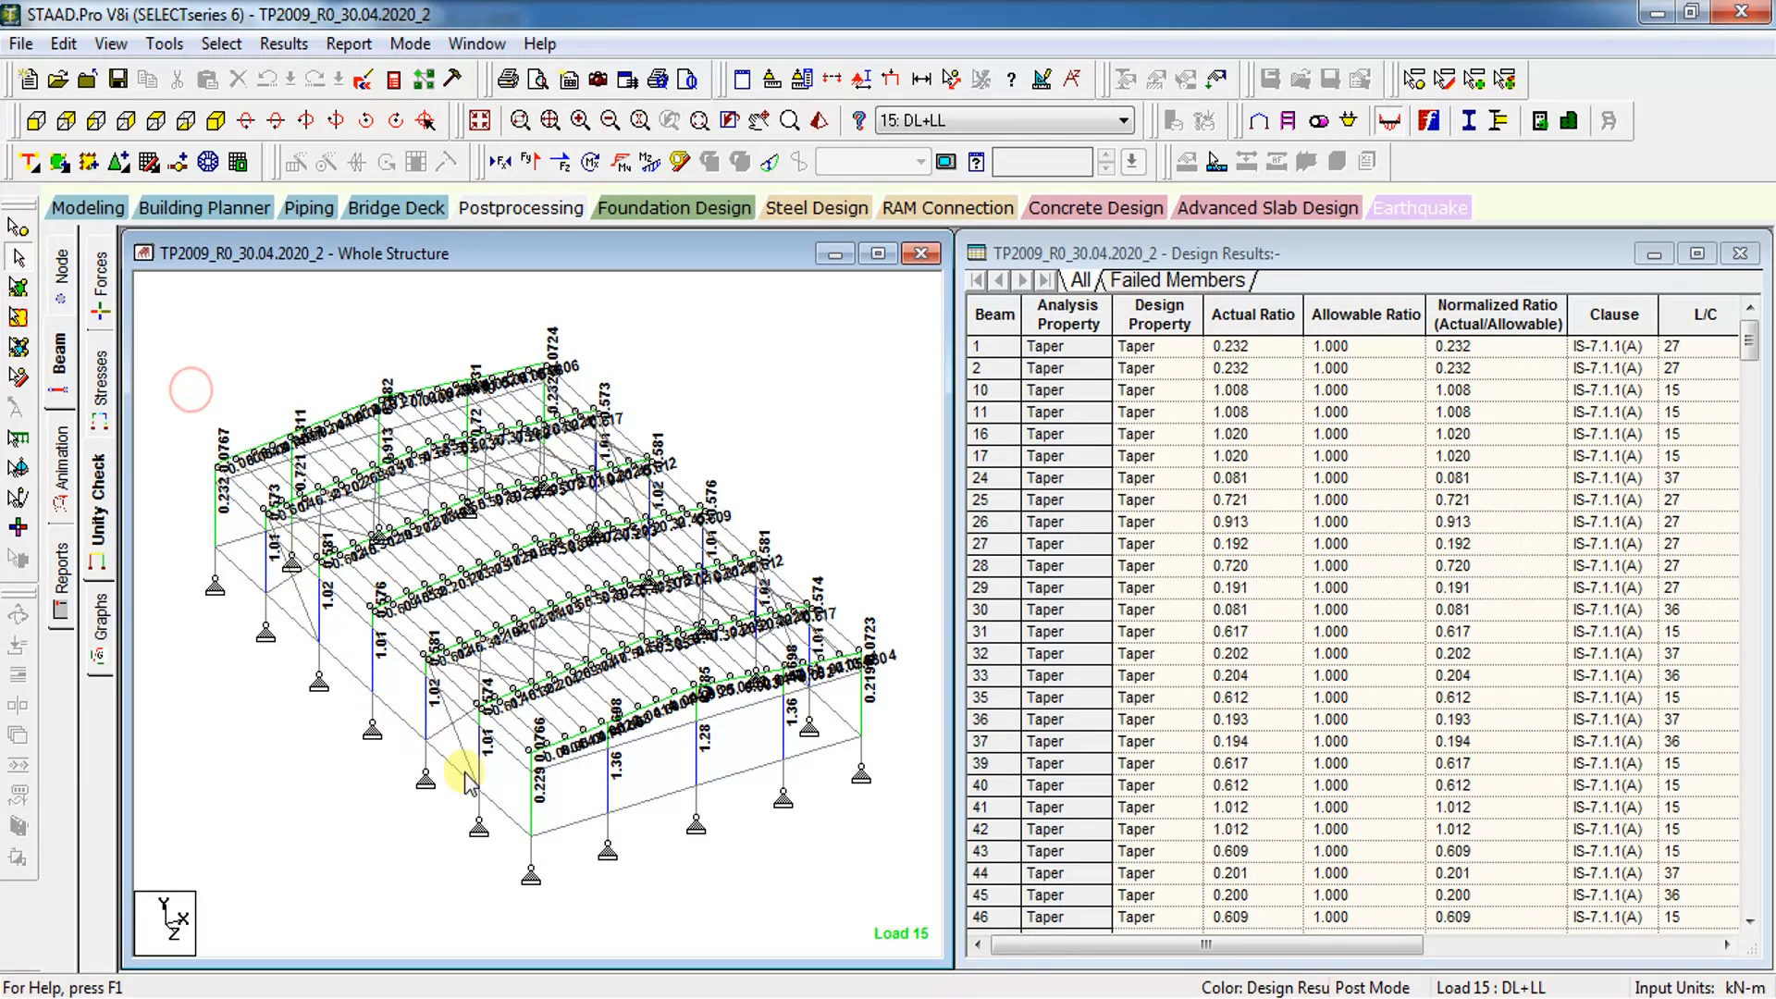
mouse_move(622, 562)
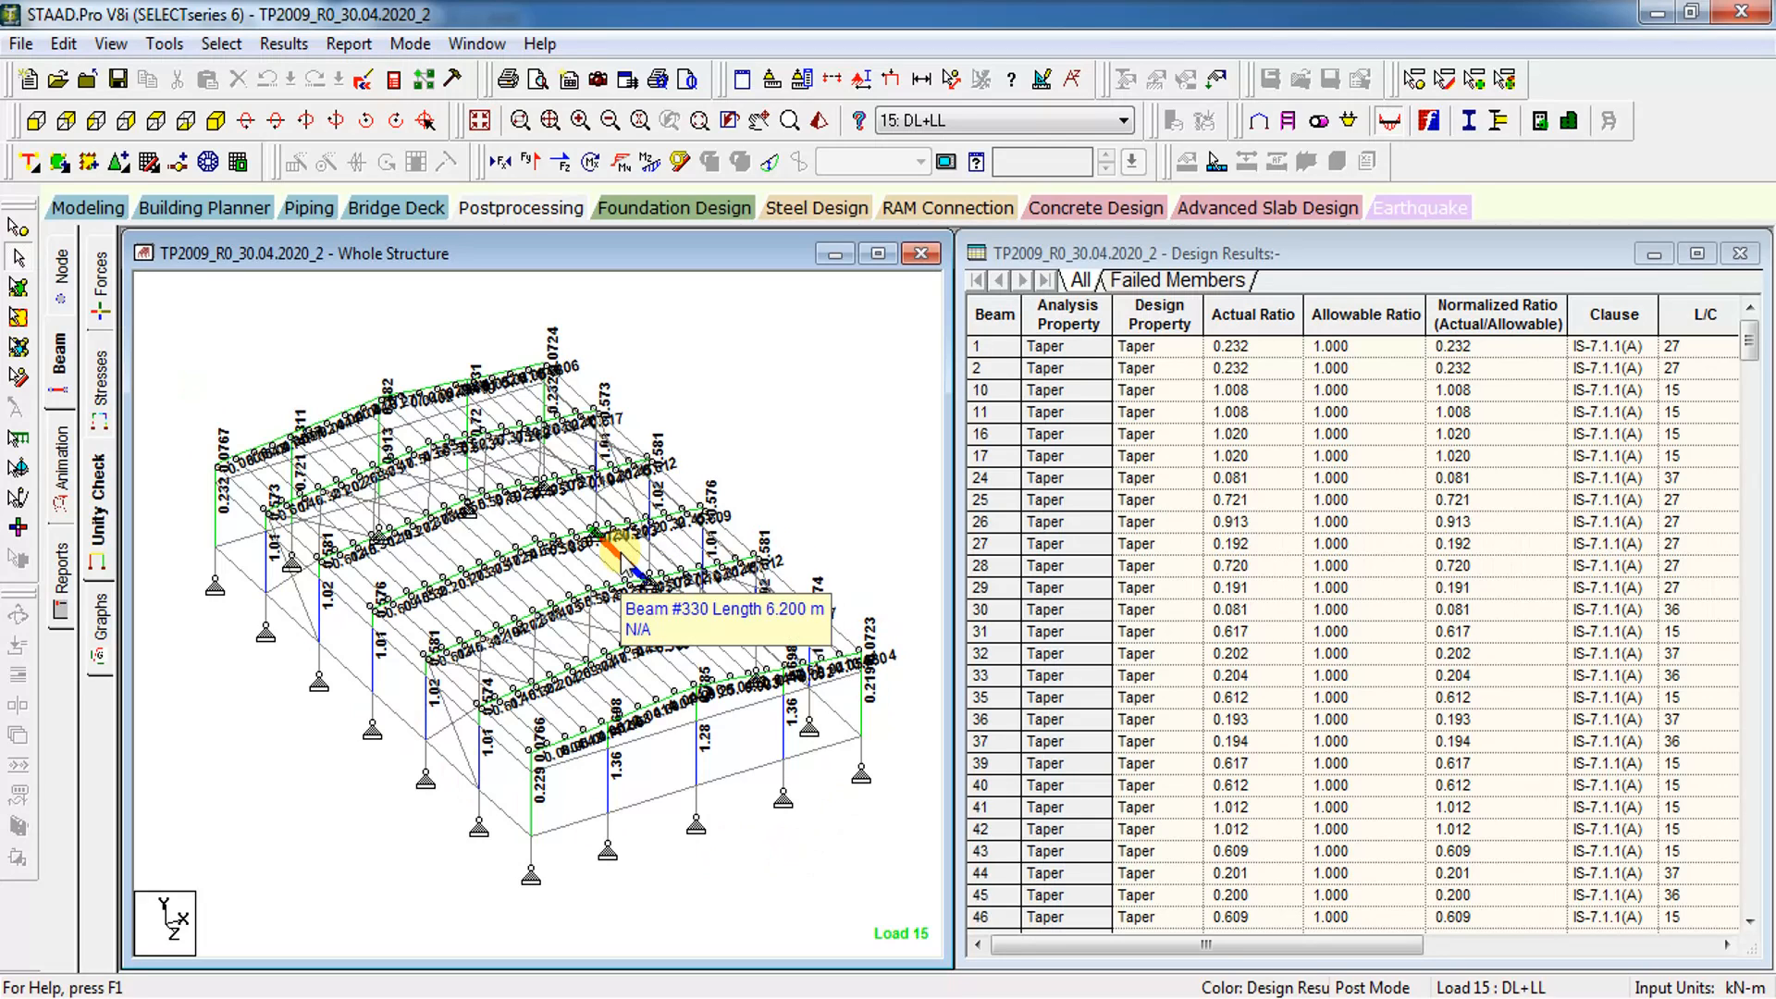
mouse_move(828, 500)
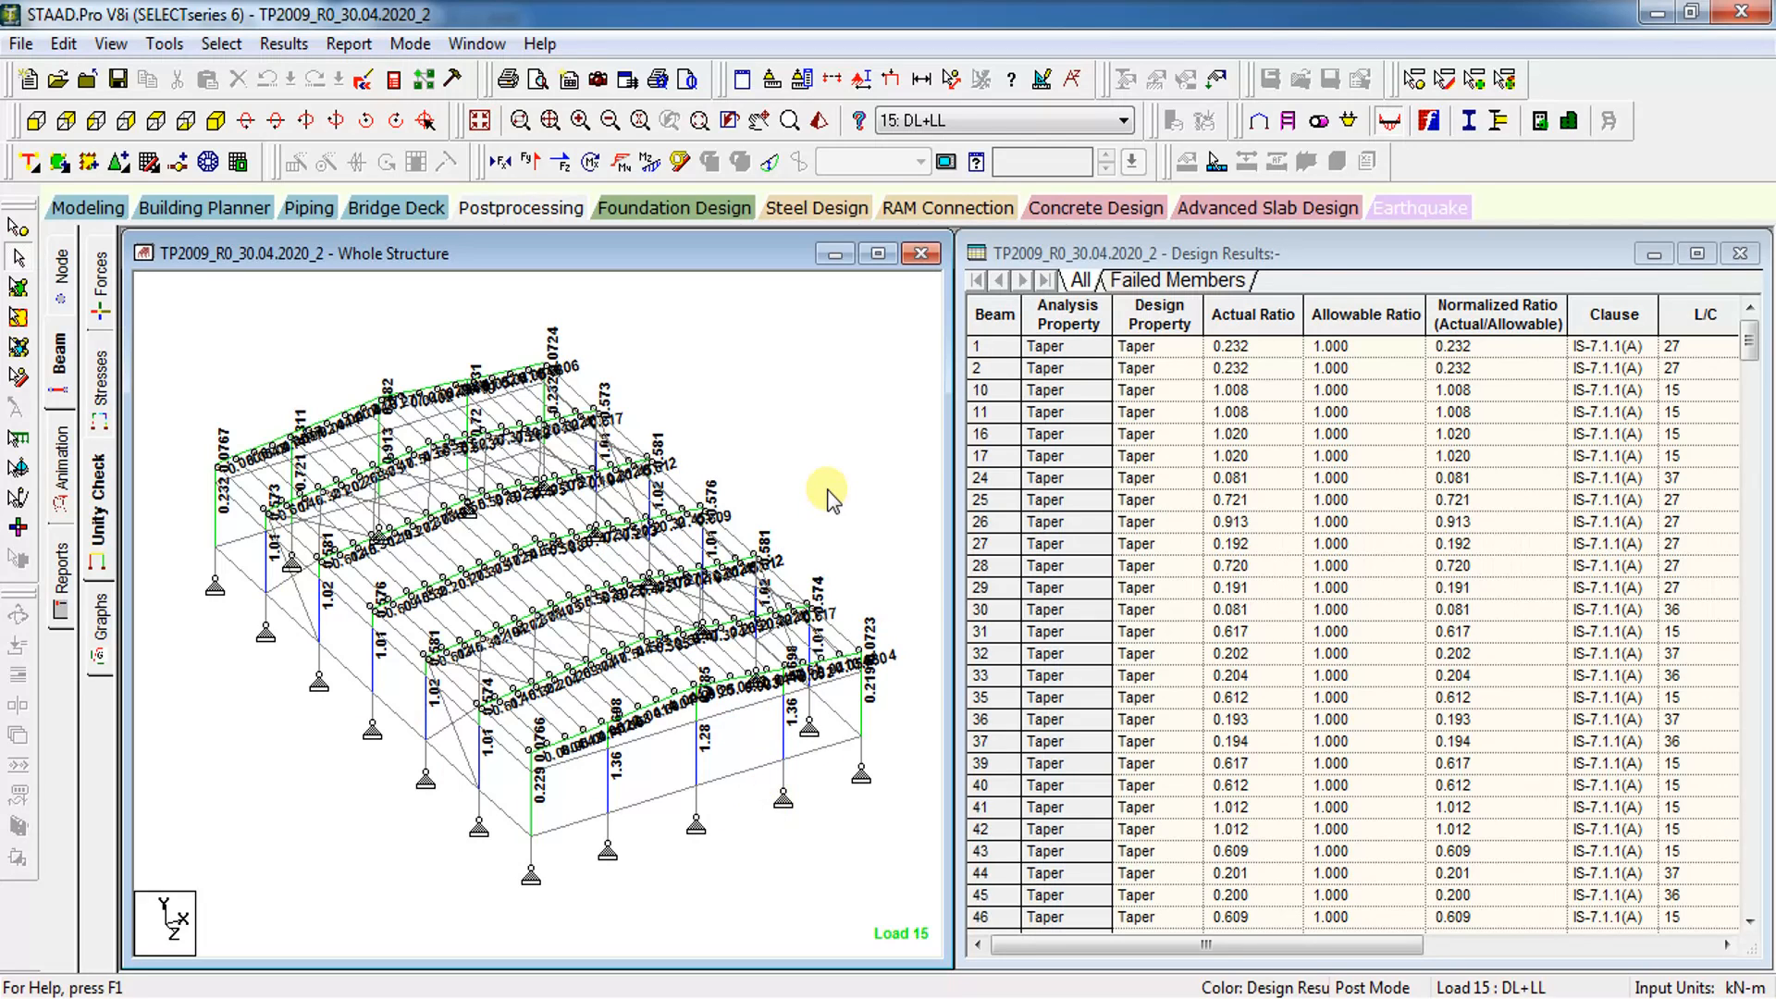
mouse_move(329, 315)
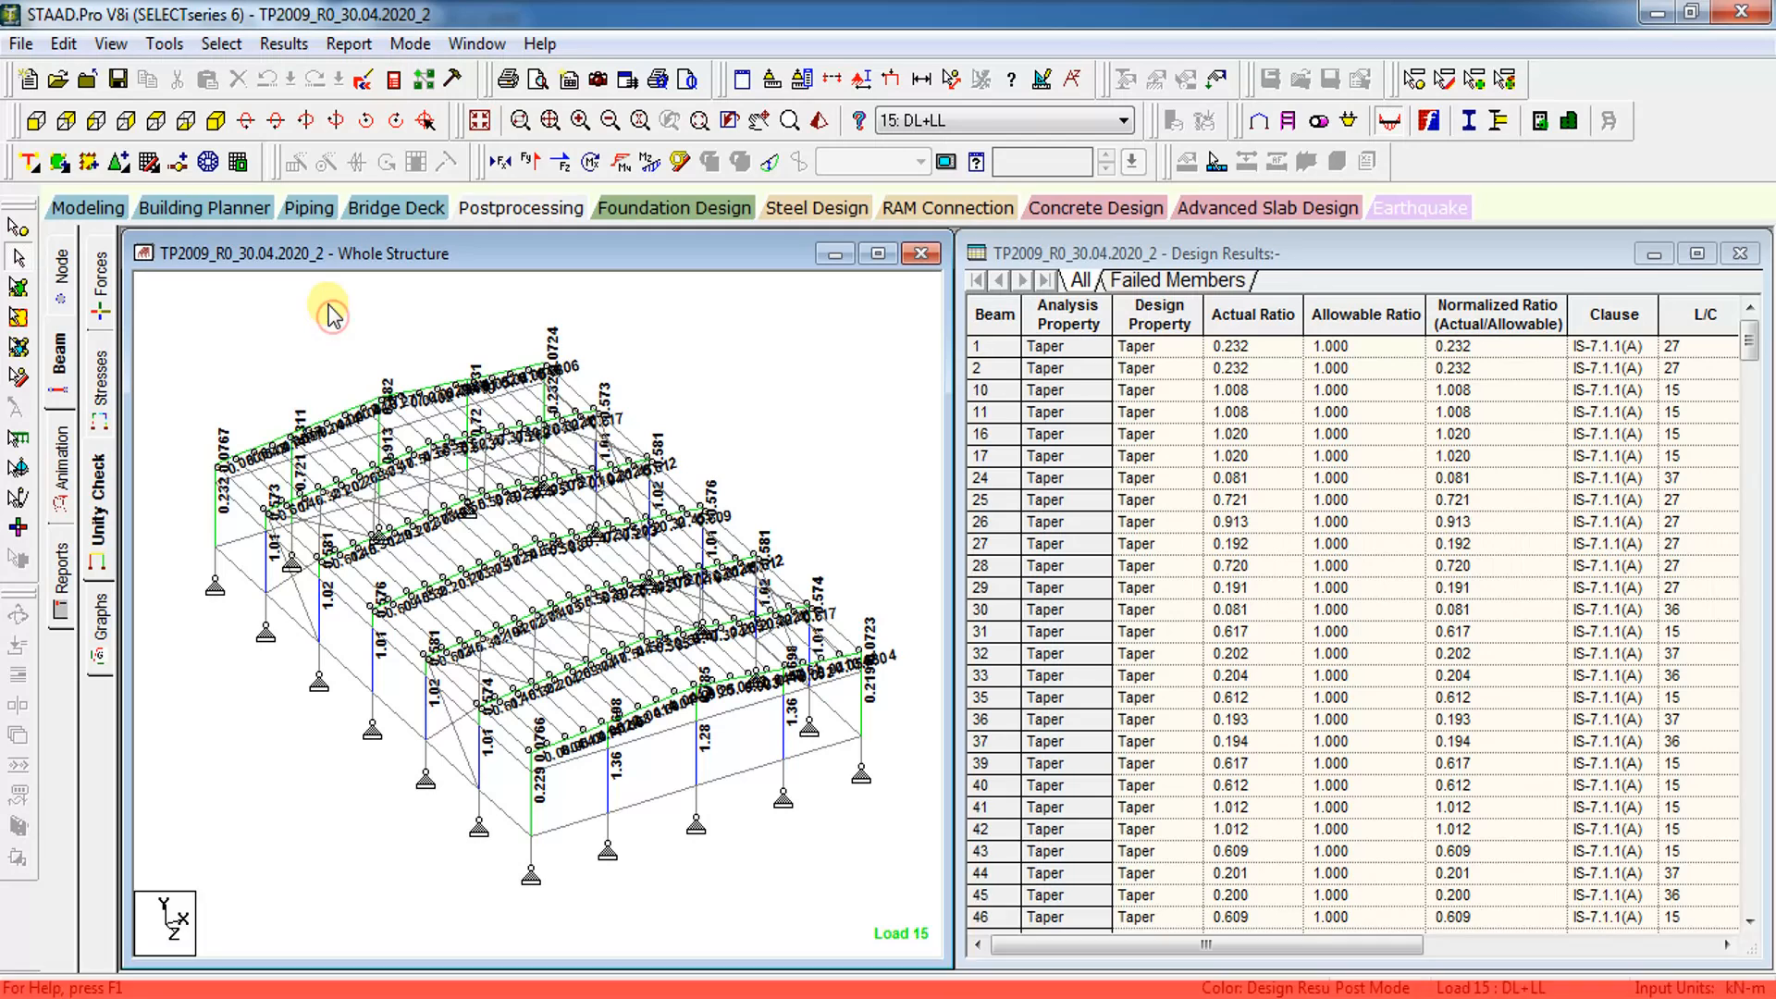